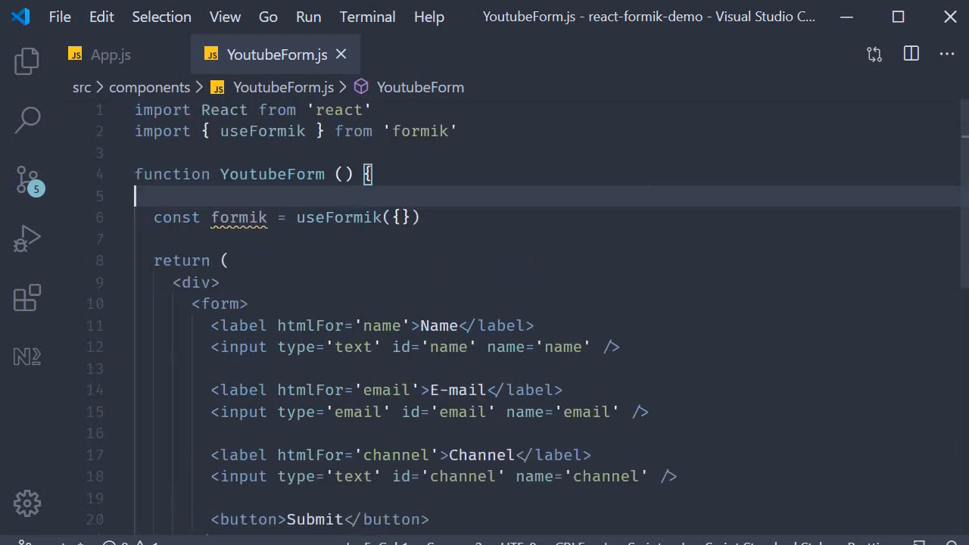
Give useFormik an initialValues object with name, email and channel set to empty strings.
scroll(down, 3)
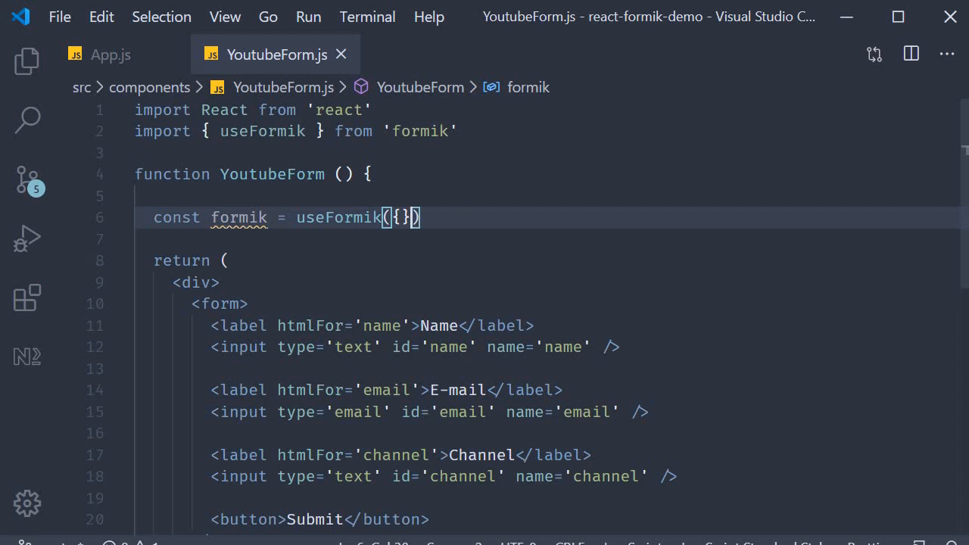
double_click(240, 218)
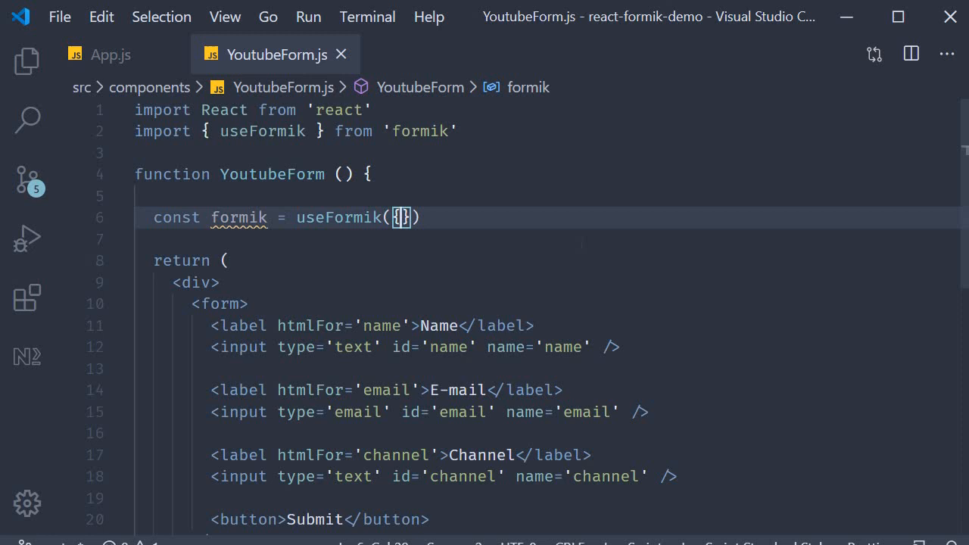
text(initialValues)
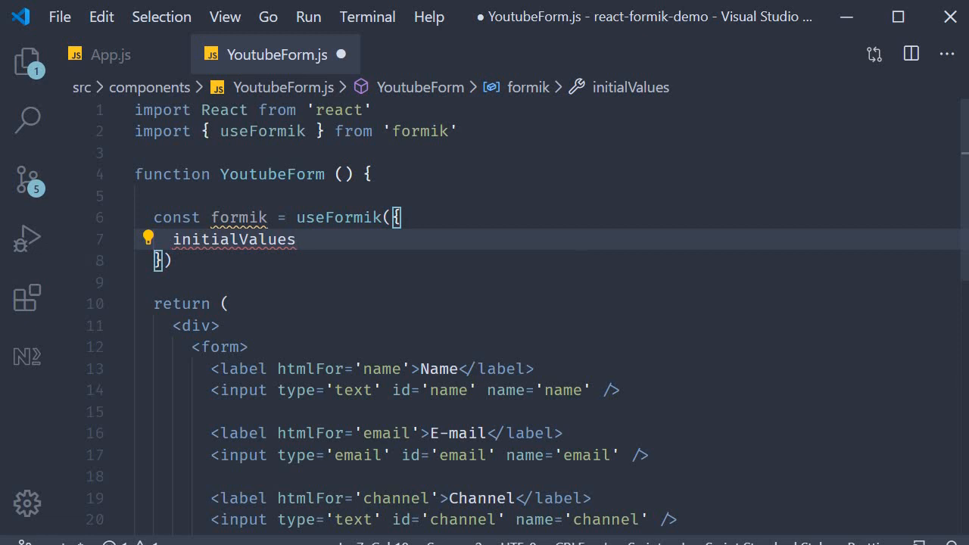
text(:)
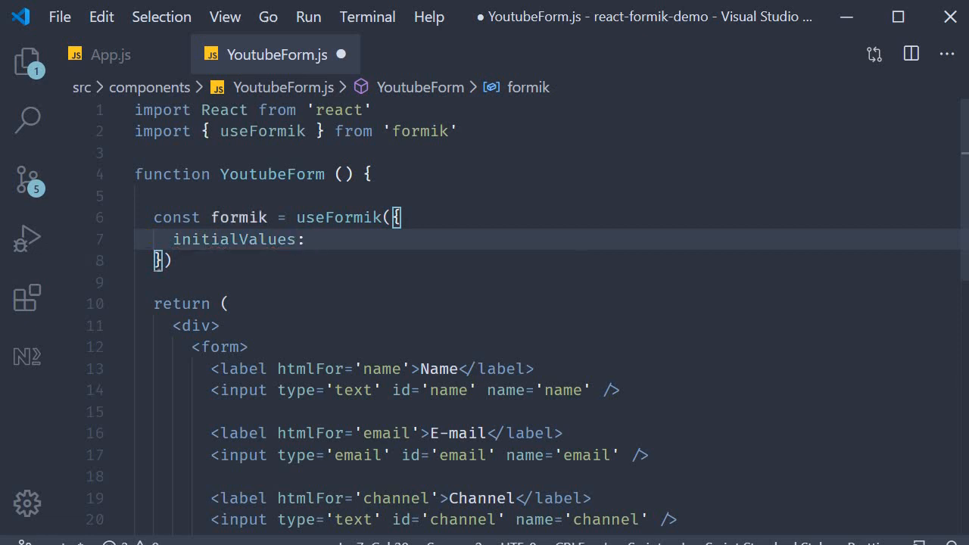
text({})
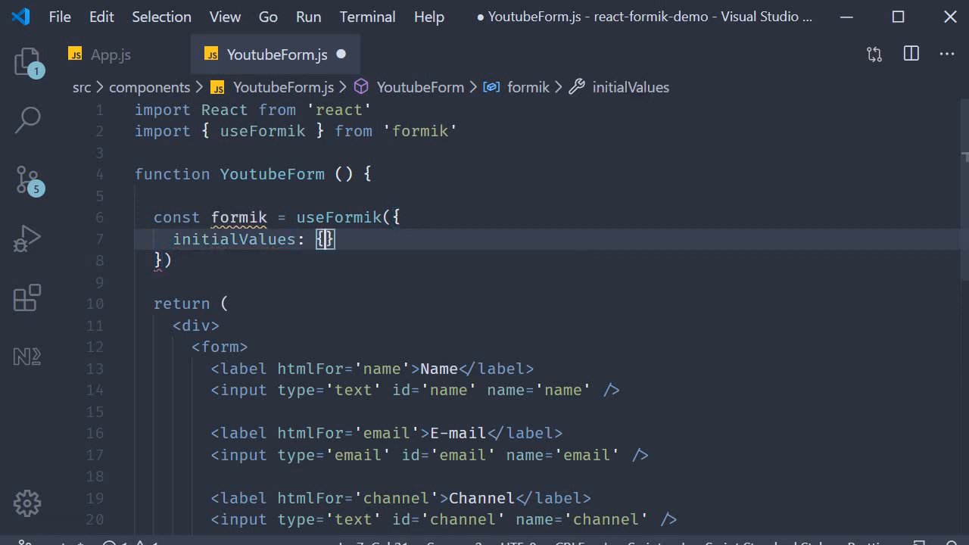
key(Enter)
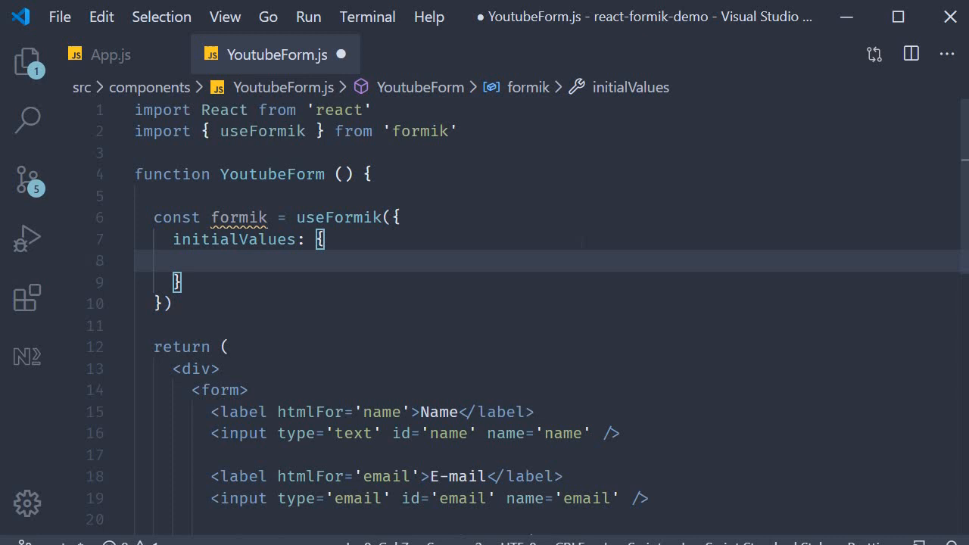
text(name: '',)
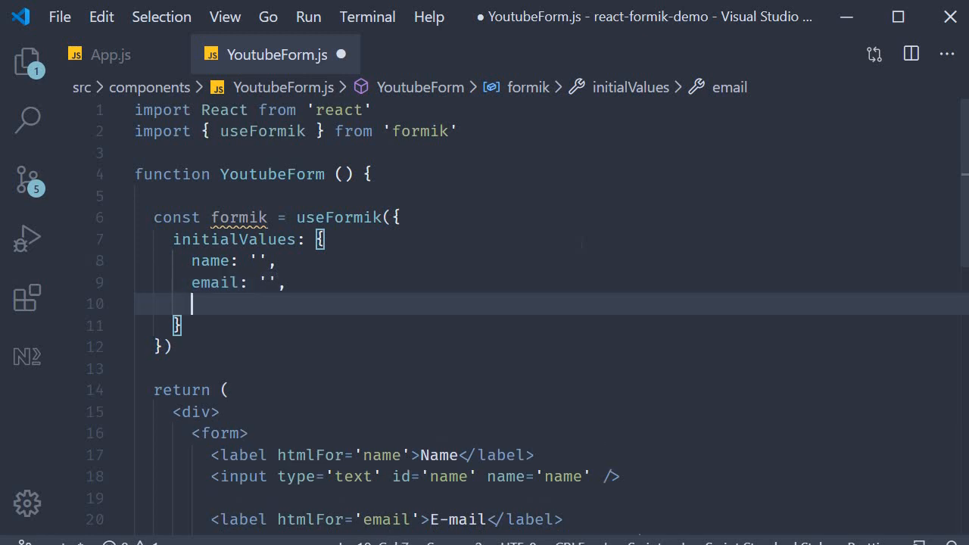
text(channel: '')
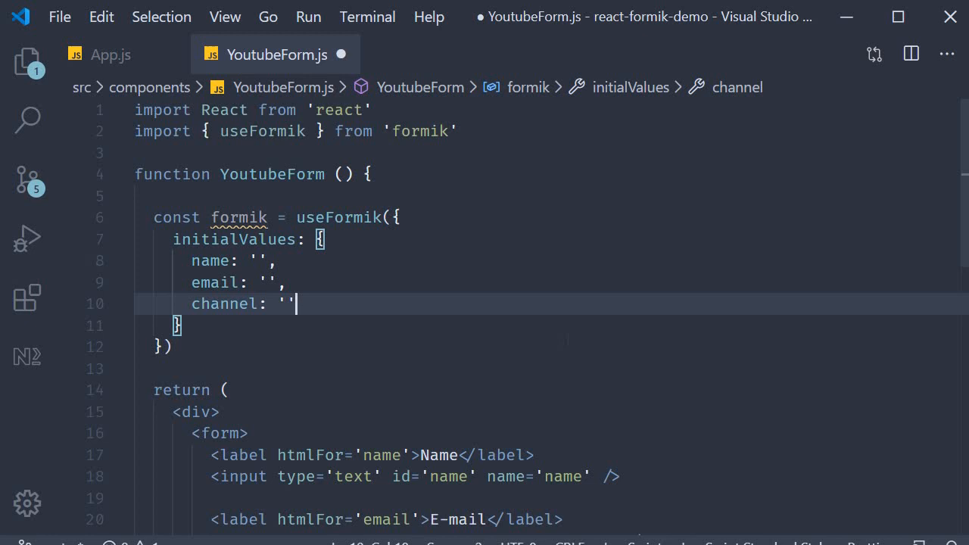
Wire the name input with onChange={formik.handleChange} and value={formik.values.name}.
scroll(down, 3)
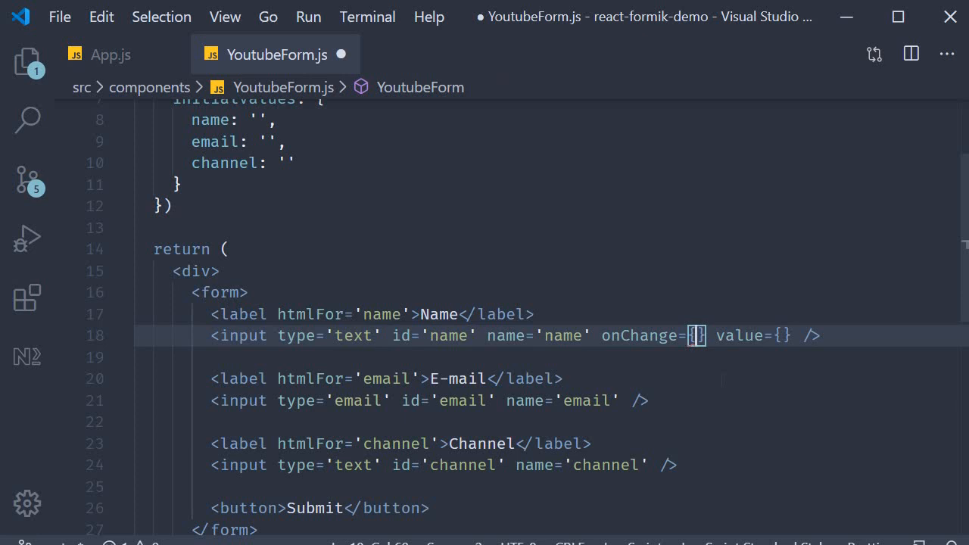
text(formik.)
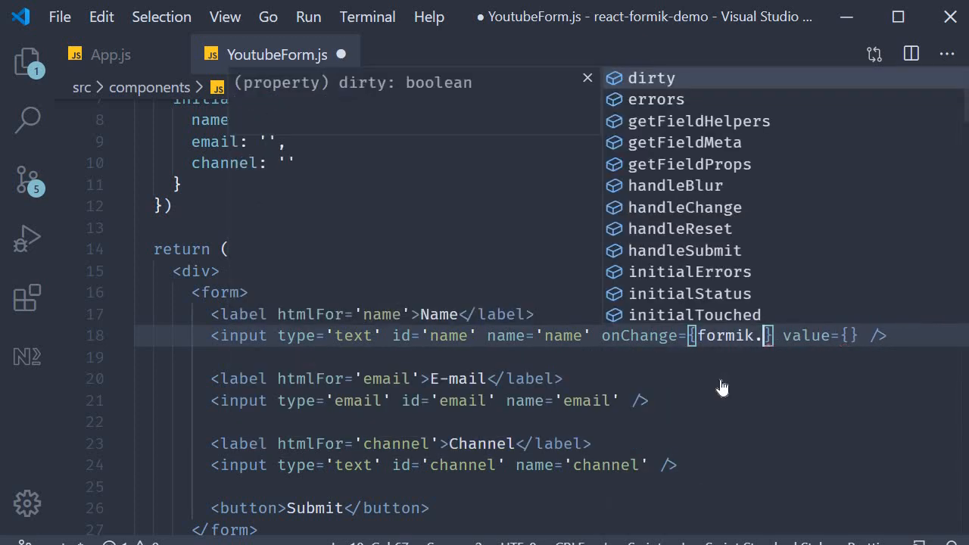
text(handleChange)
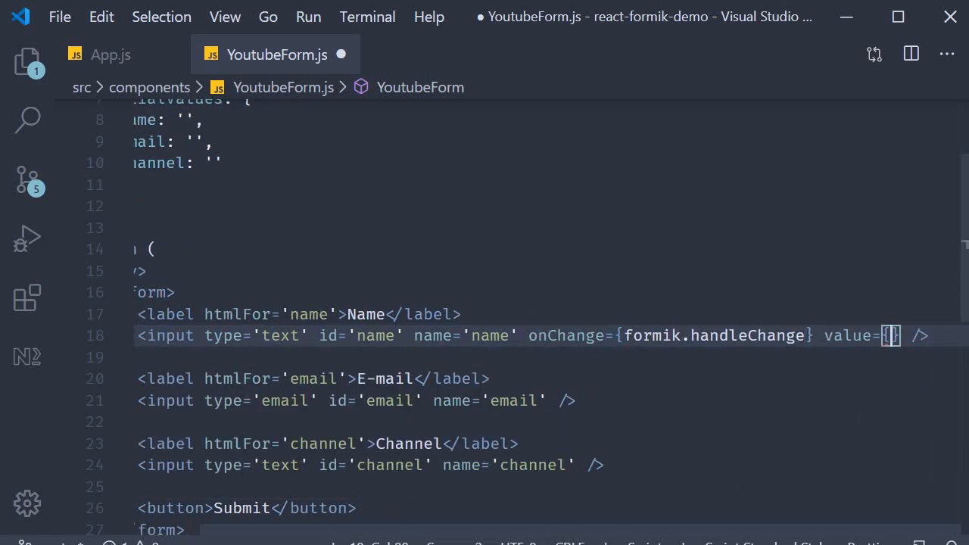
text(formik.values.name)
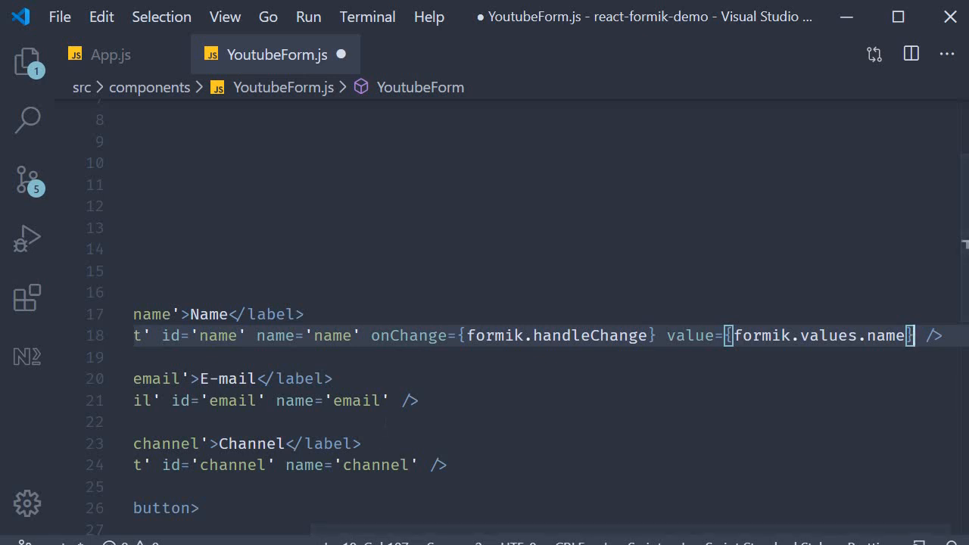
Wire the email and channel inputs to formik.handleChange and formik.values.email / formik.values.channel.
text(onChange={formik.handleChange} value=)
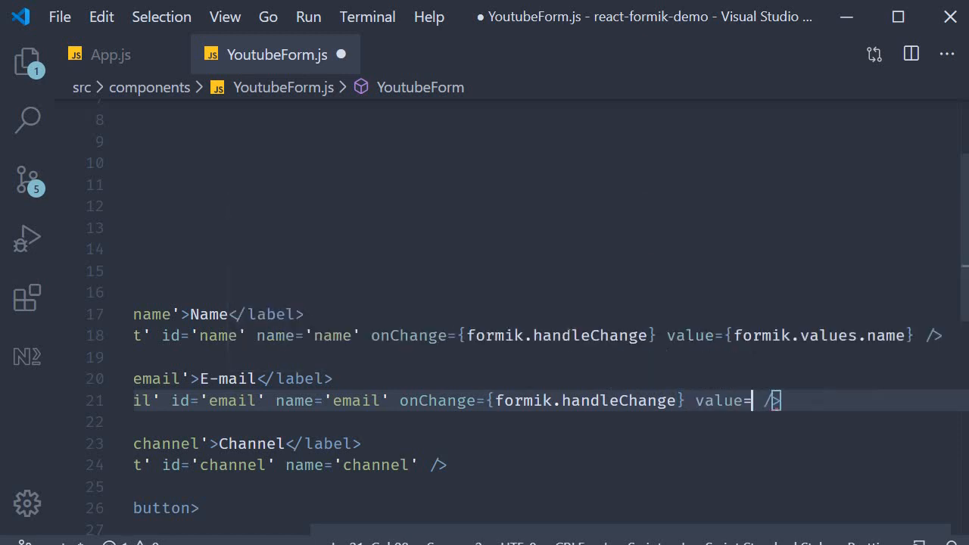
text({formik.va)
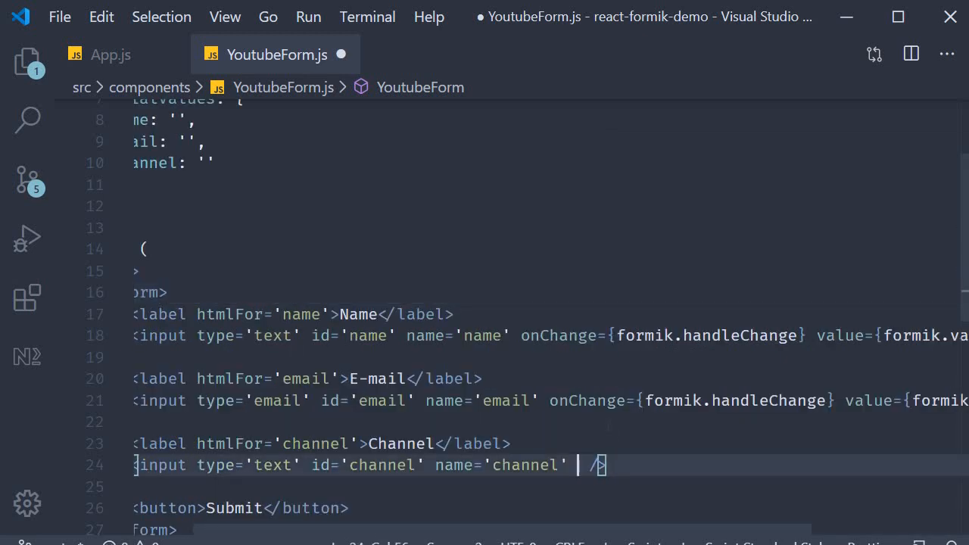
text(onChange)
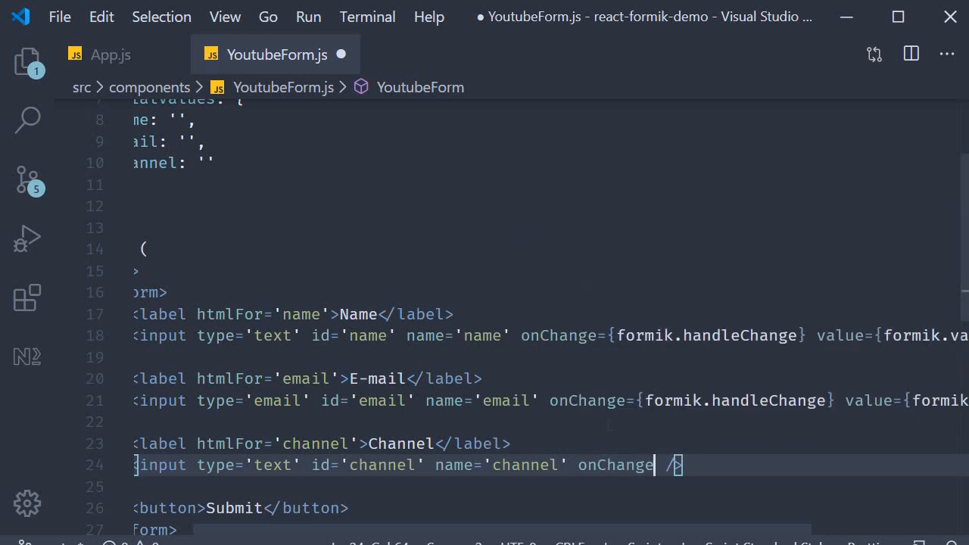
text(form)
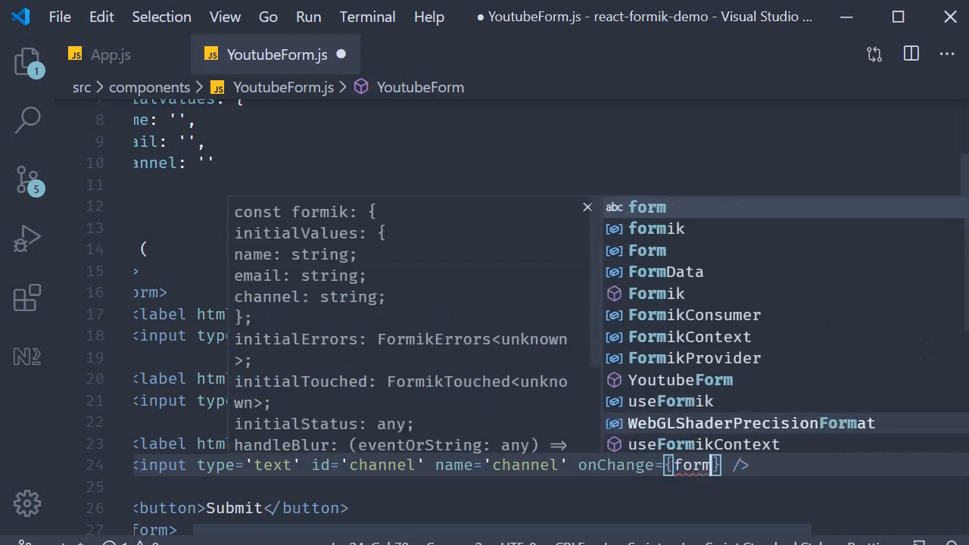
key(Tab)
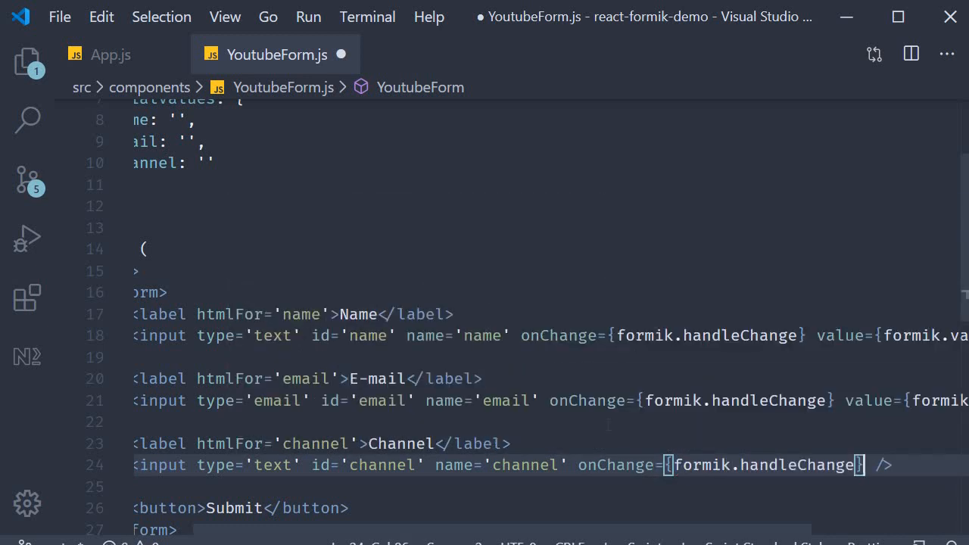
text(value={})
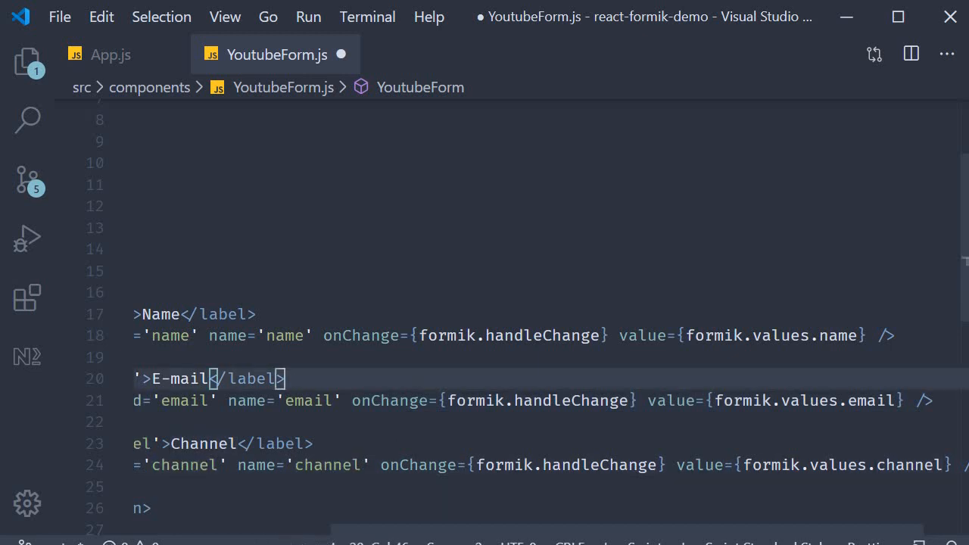
scroll(left, 3)
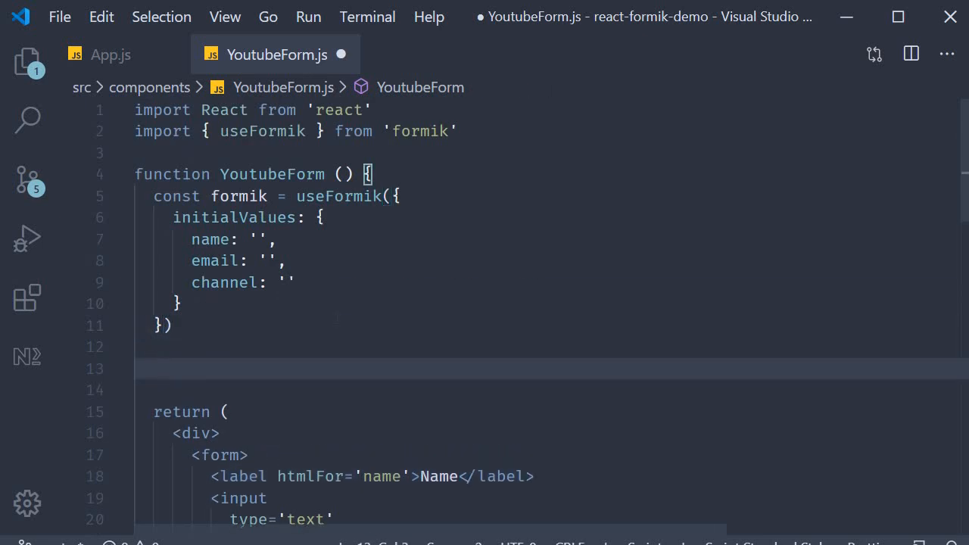
Add console.log('Form values', formik.values) after the useFormik call.
text(console.log(object))
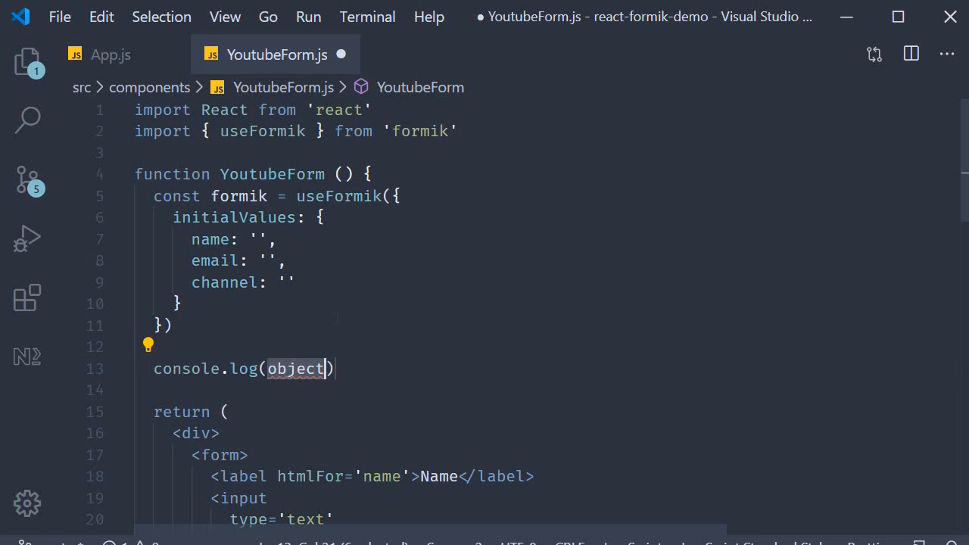
text('Form values')
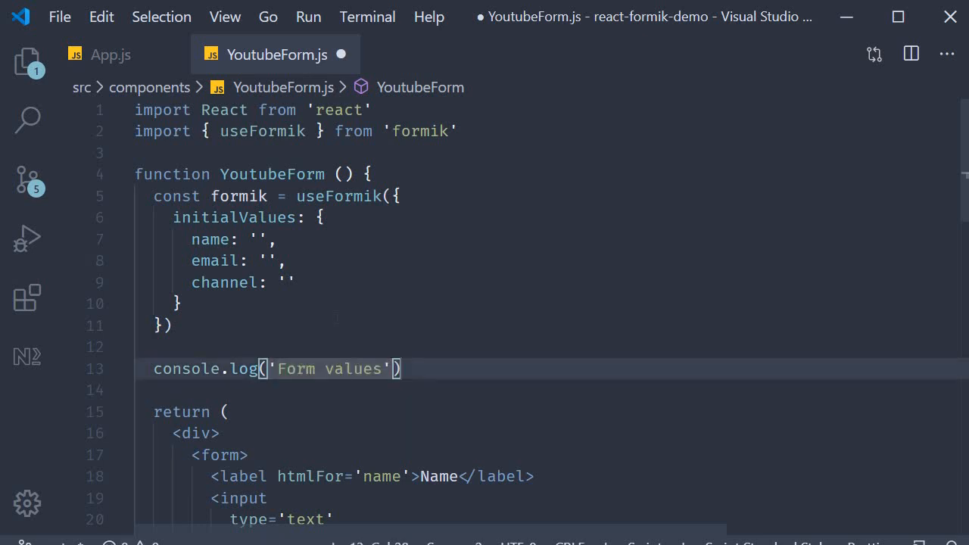
text(, formik)
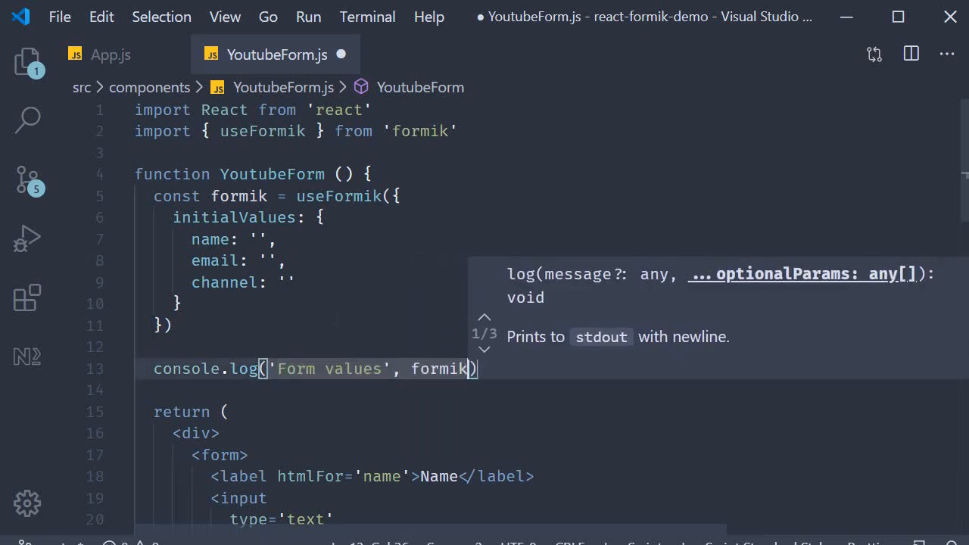
text(.values)
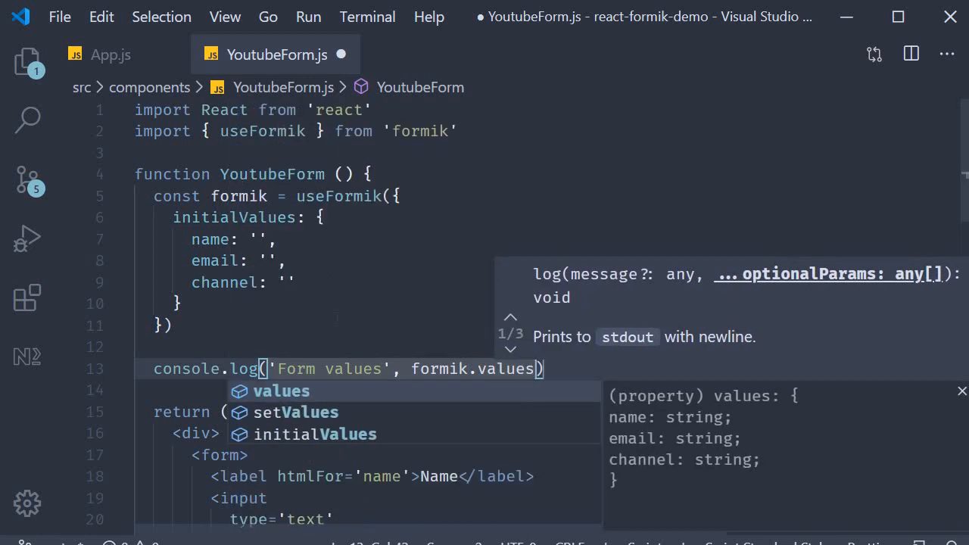
key(Escape)
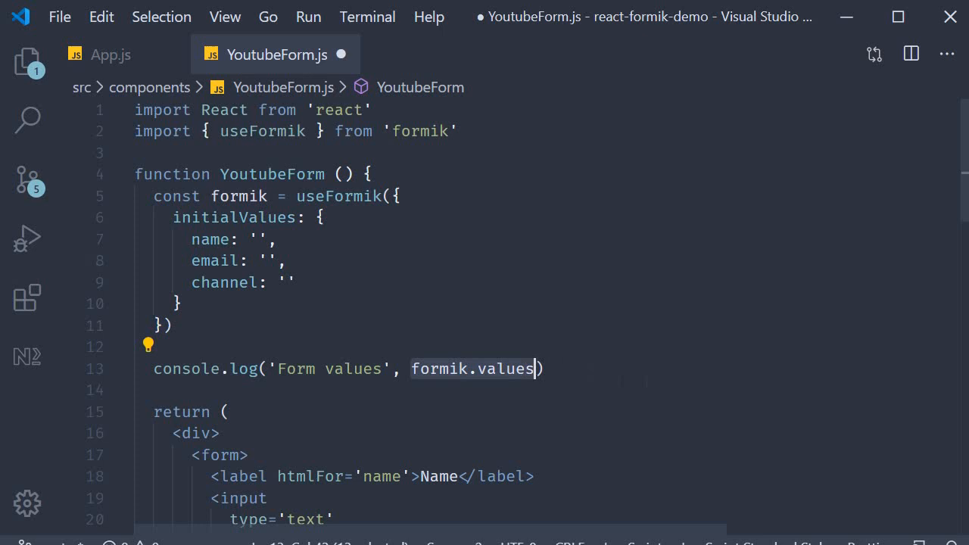
scroll(down, 3)
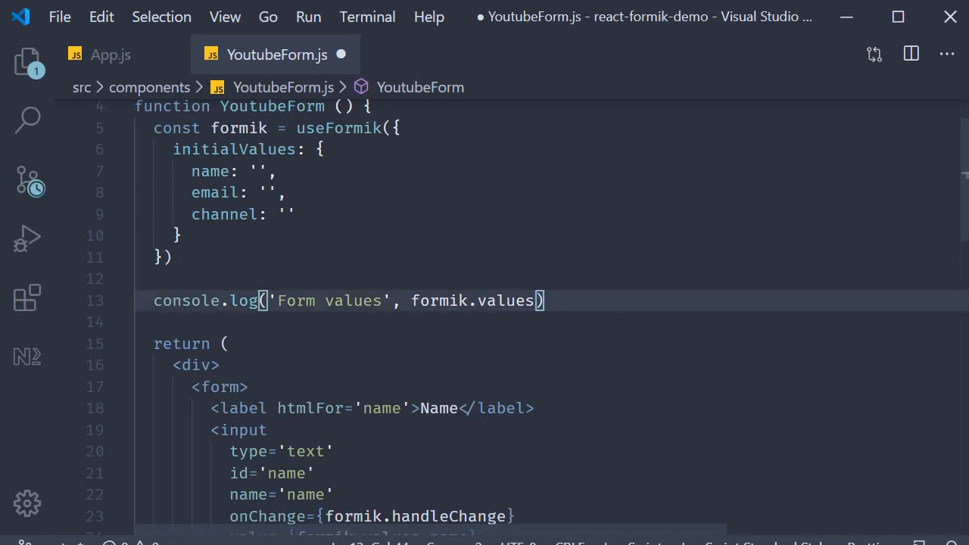
Save YoutubeForm.js and expand the logged 'Form values' object in Chrome's console.
key(ctrl+s)
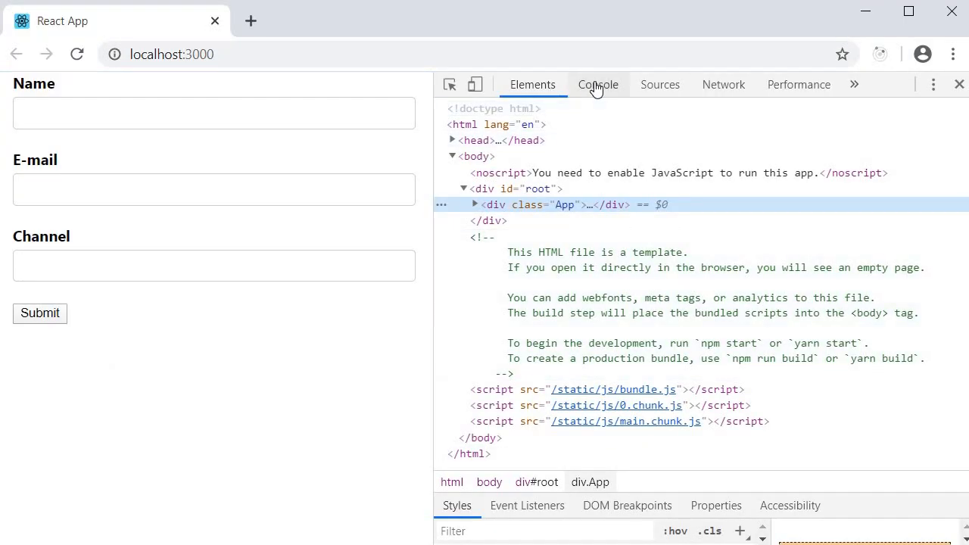
click(597, 85)
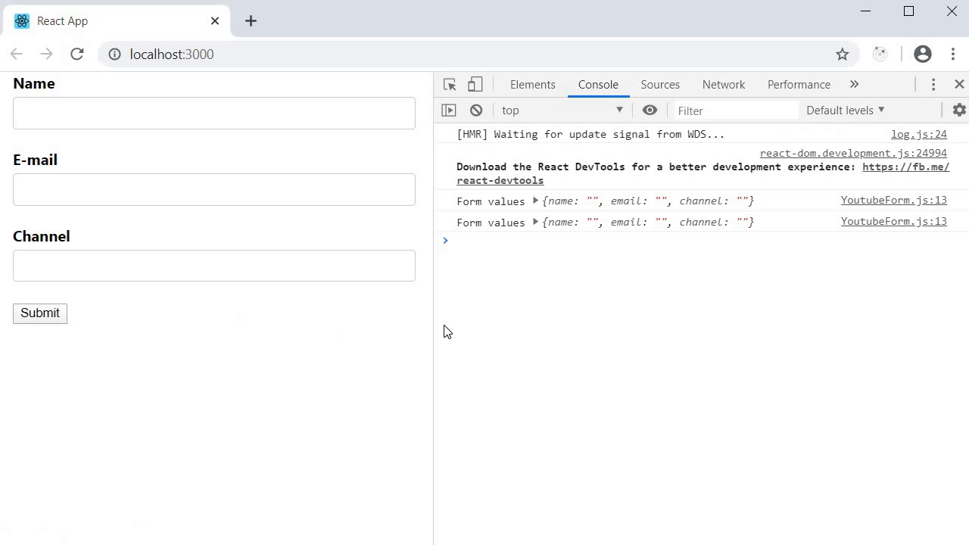
mouse_move(571, 351)
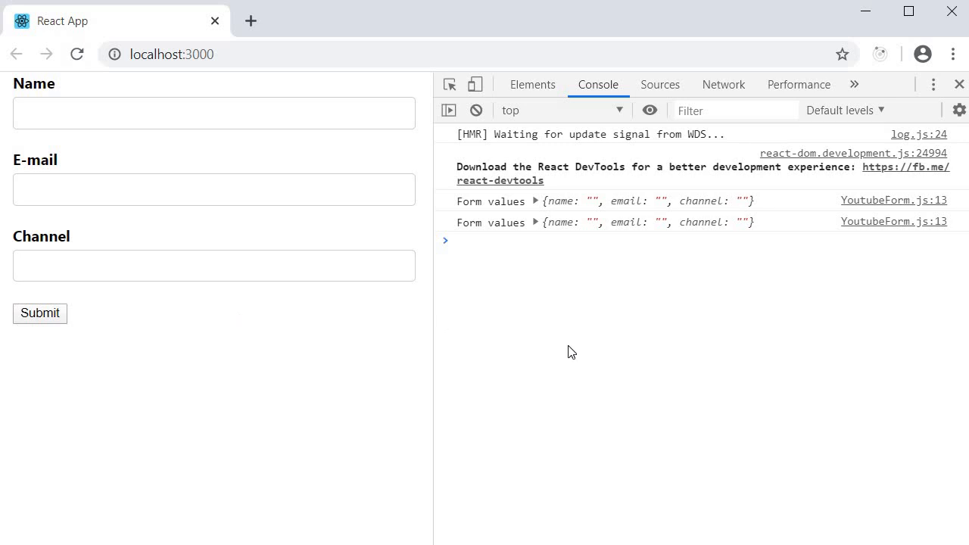
mouse_move(550, 230)
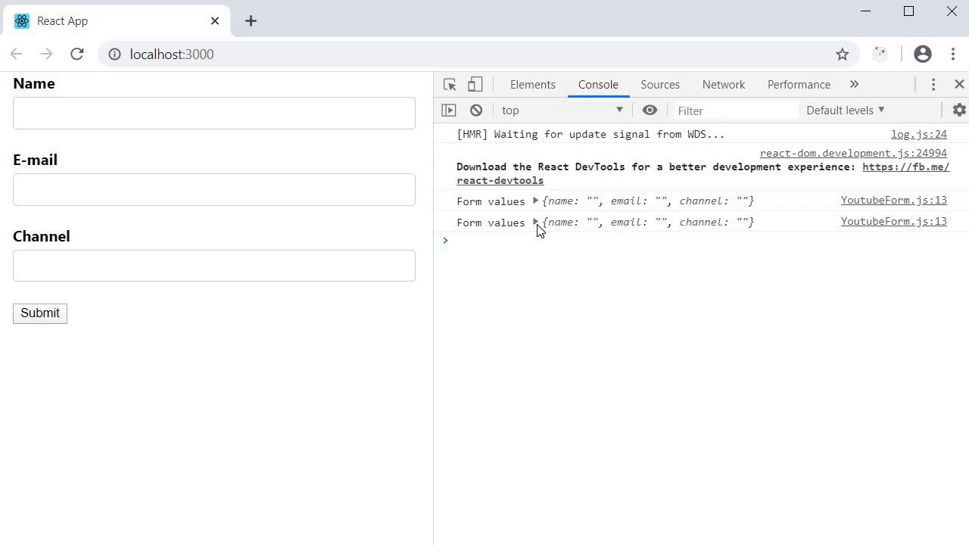
click(534, 221)
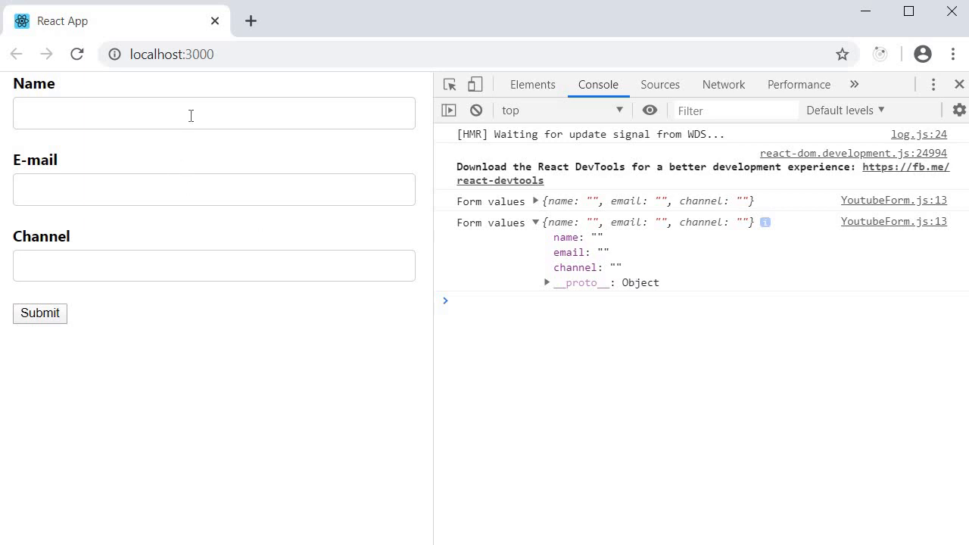
text(V)
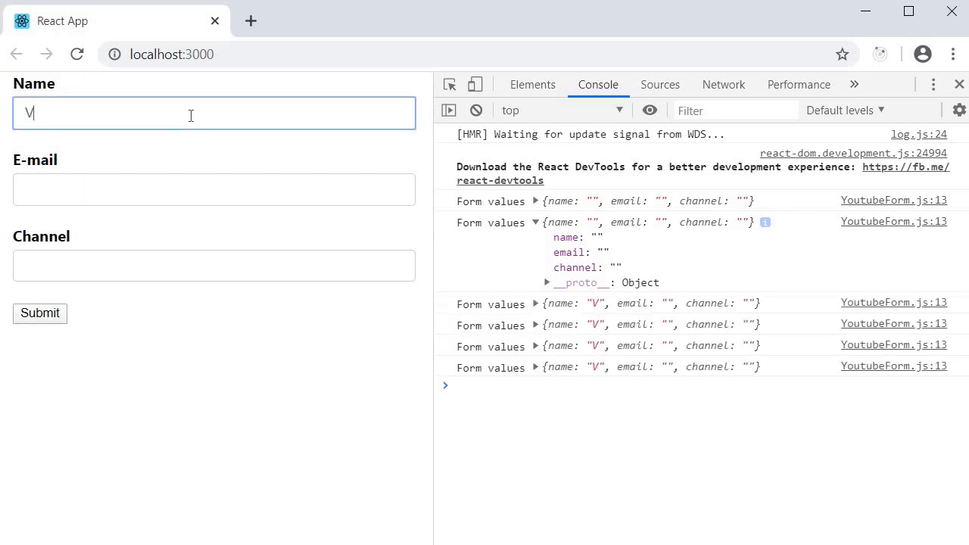
text(ishwas)
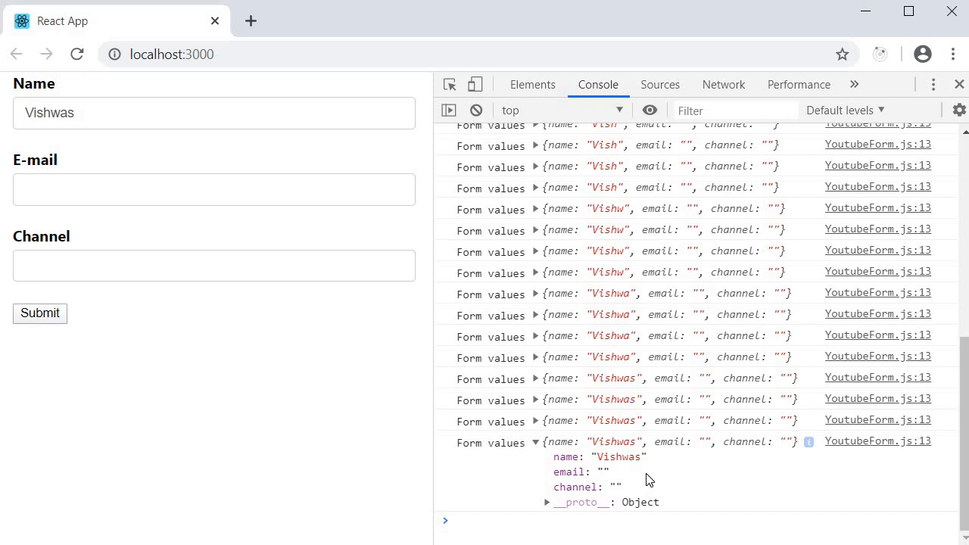
mouse_move(130, 194)
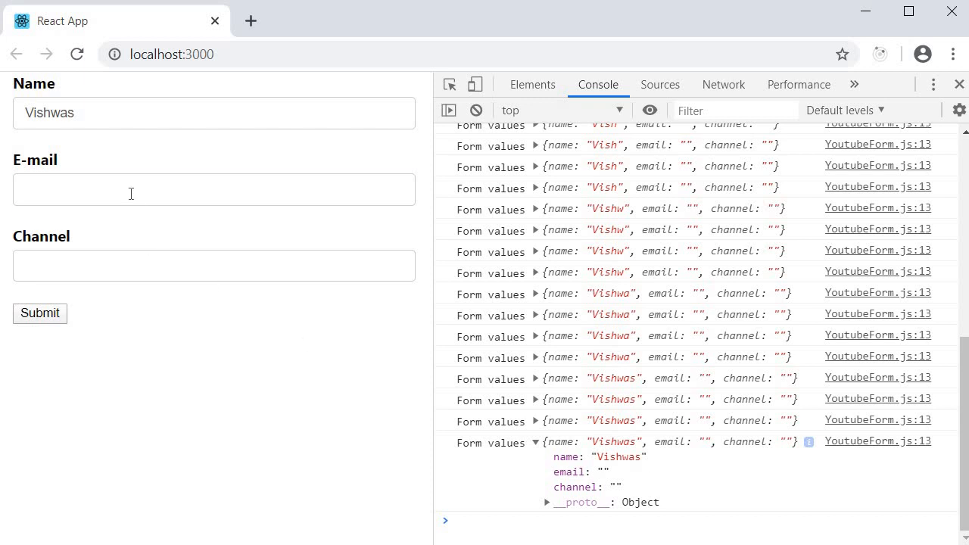
text(v@)
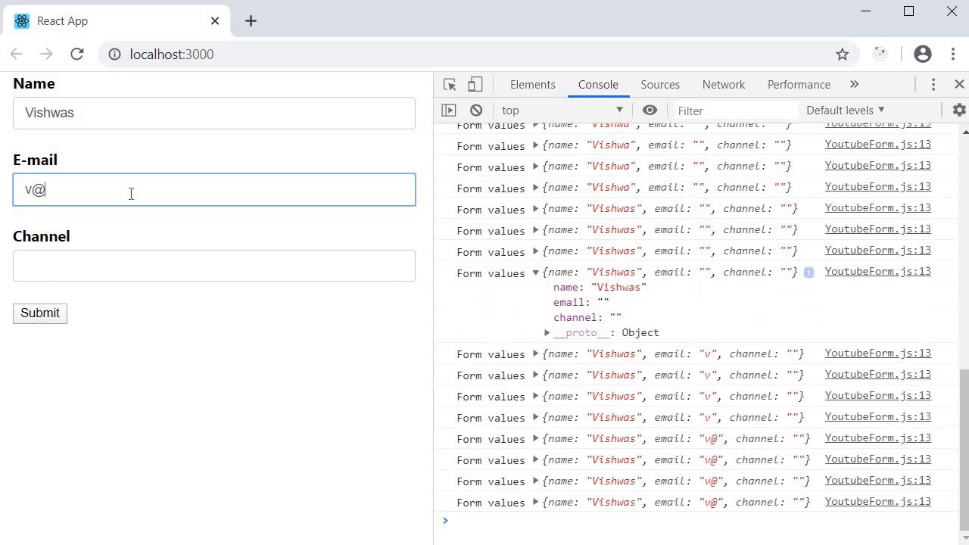
text(email.co)
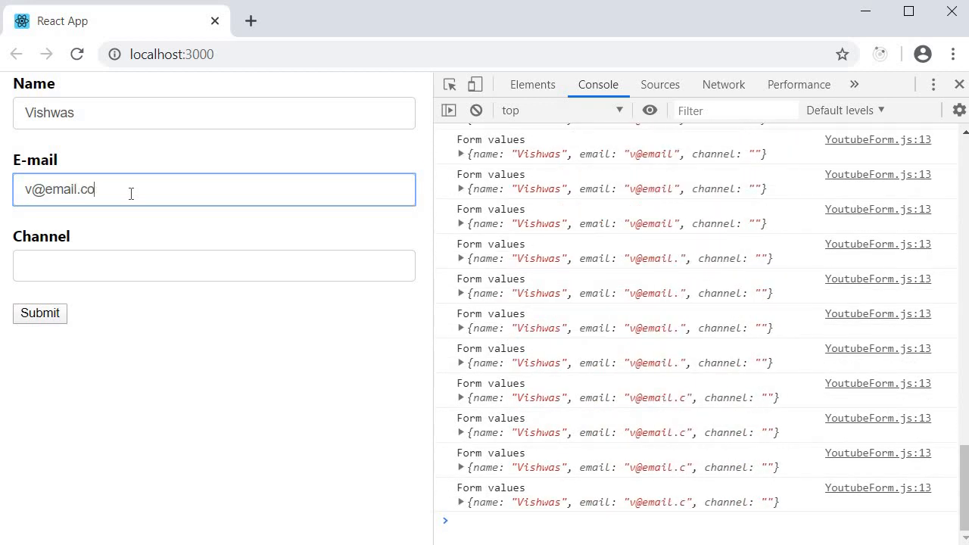
text(m)
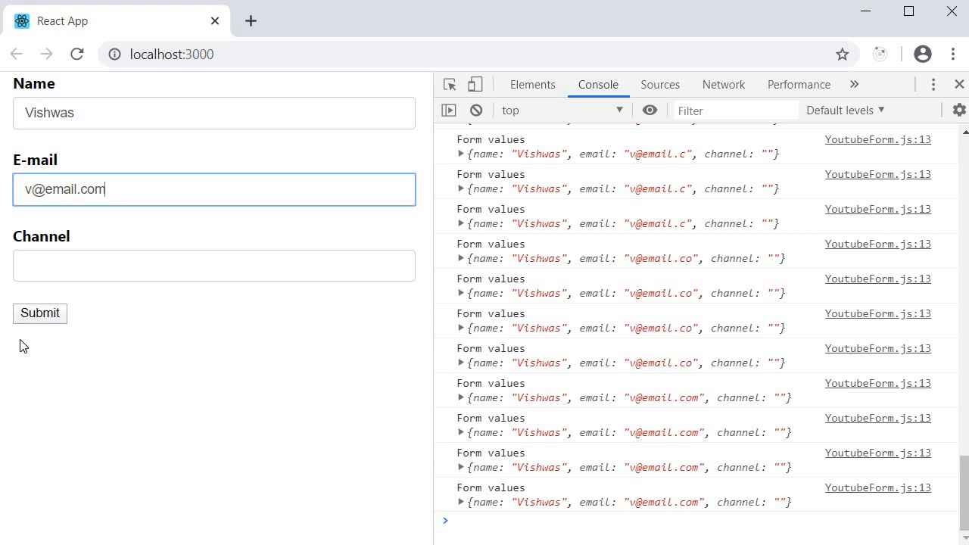
click(215, 267)
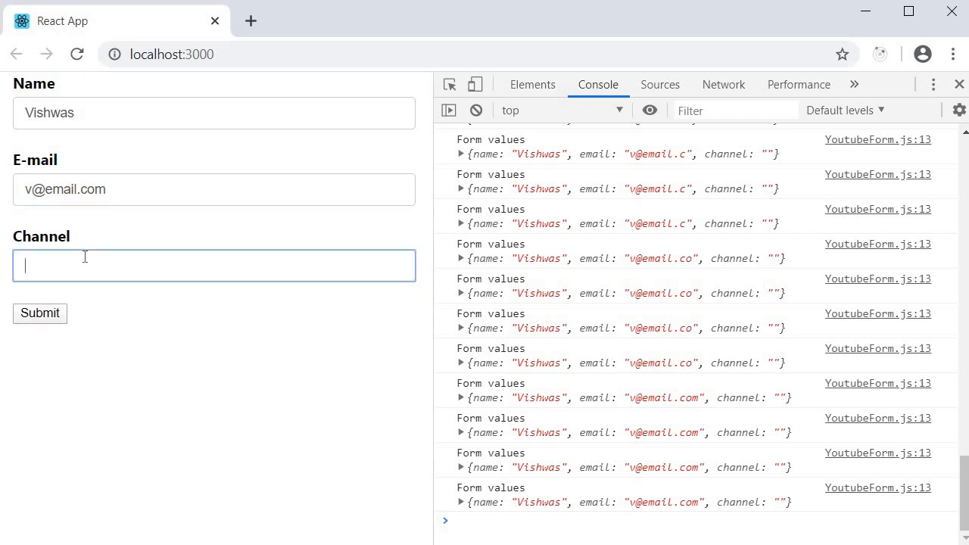
text(codevolution)
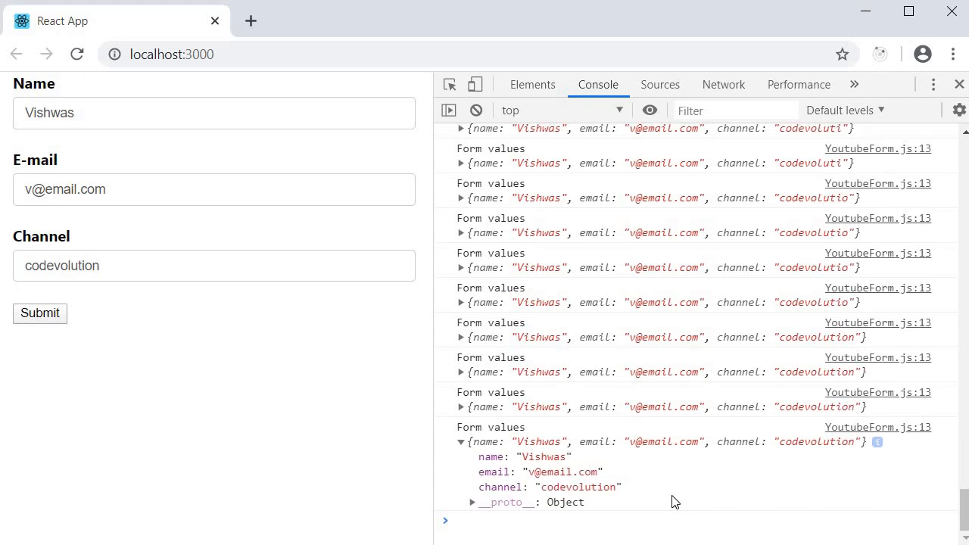
mouse_move(678, 501)
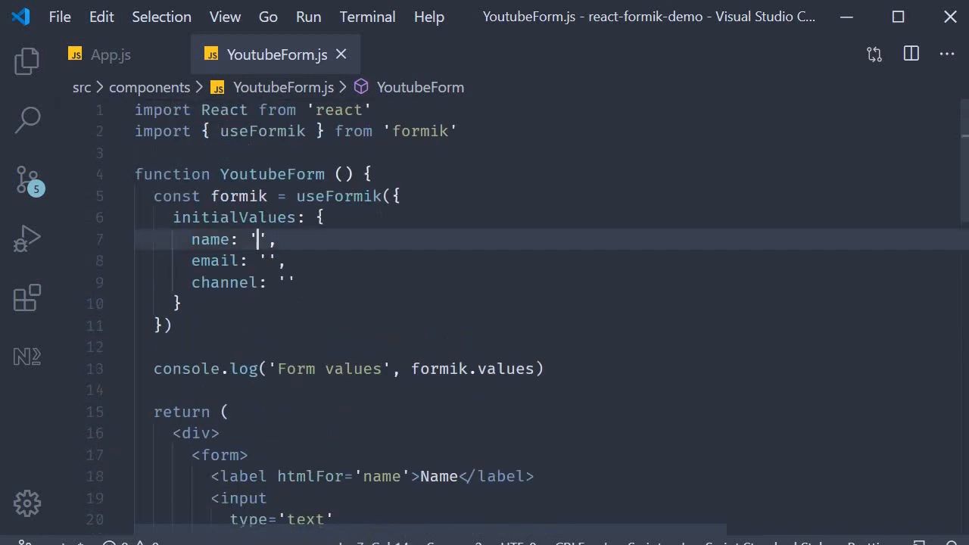
text(Vishwas)
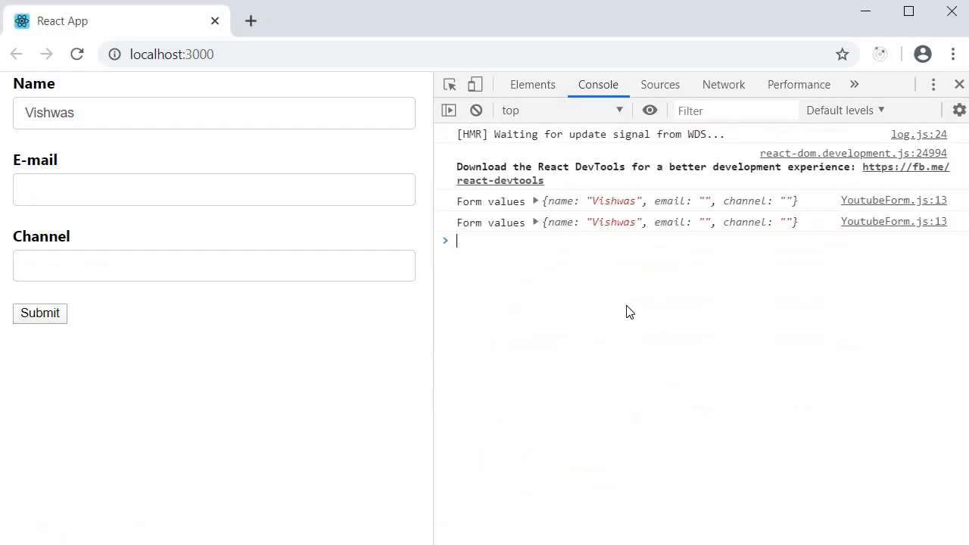
Expand the console log showing name 'Vishwas' with empty email and channel.
click(535, 222)
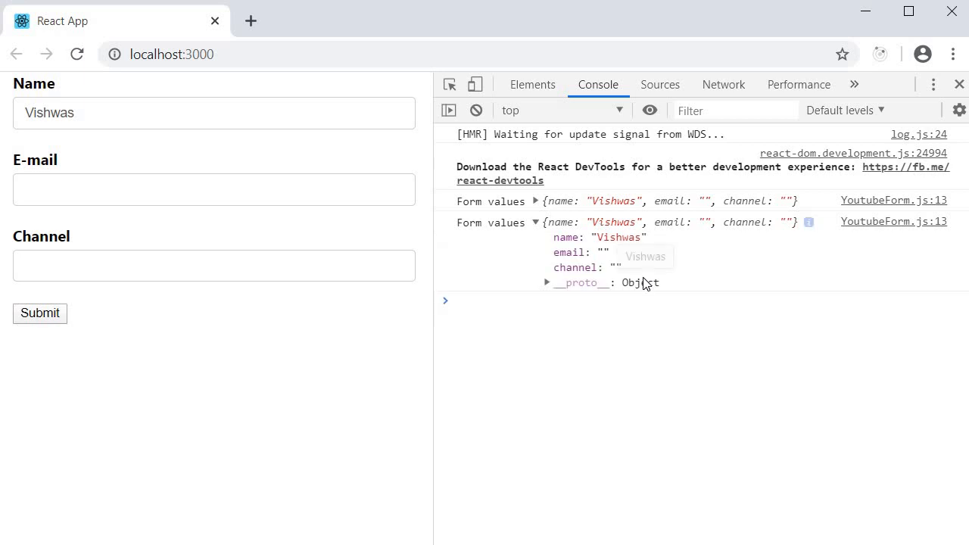
mouse_move(636, 284)
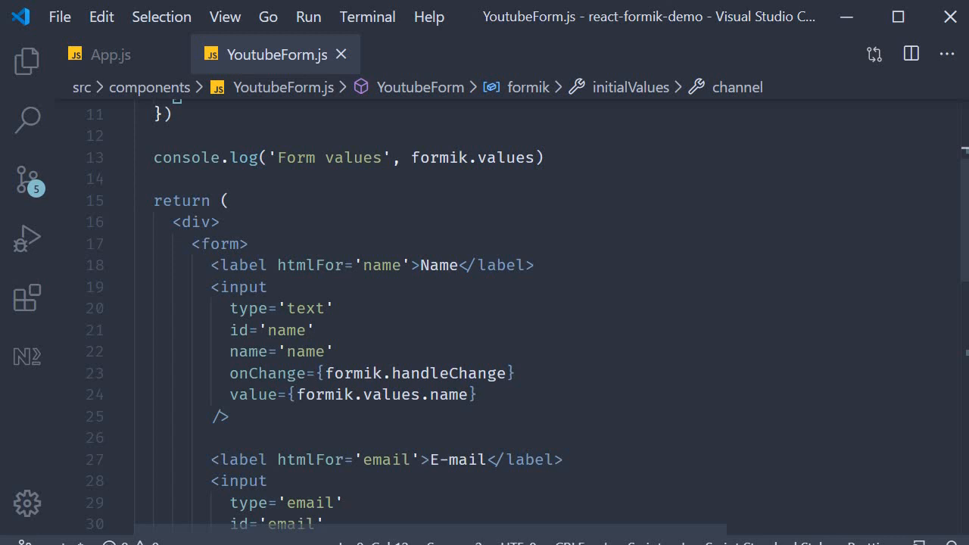
Review YoutubeForm.js, highlighting handleChange and values on the inputs, then clear the highlight.
double_click(417, 372)
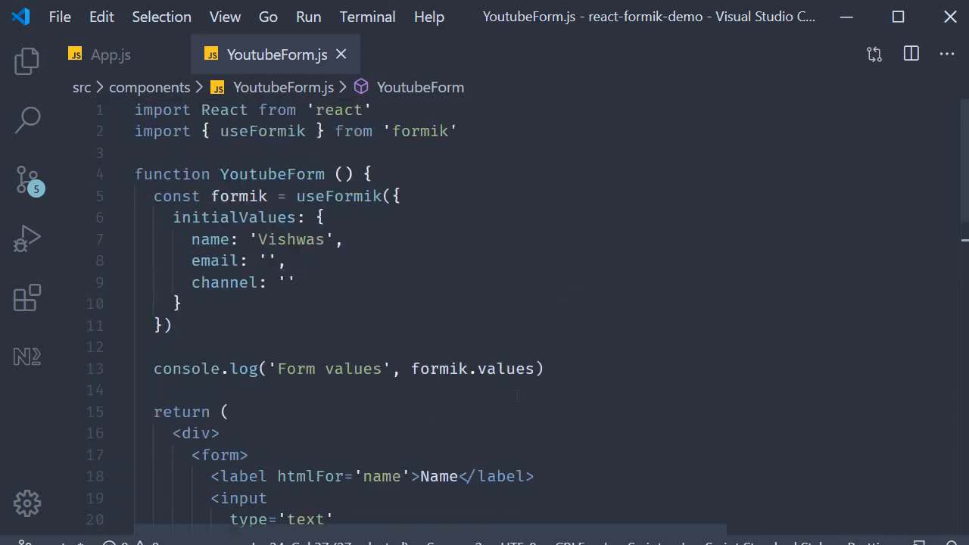
scroll(down, 3)
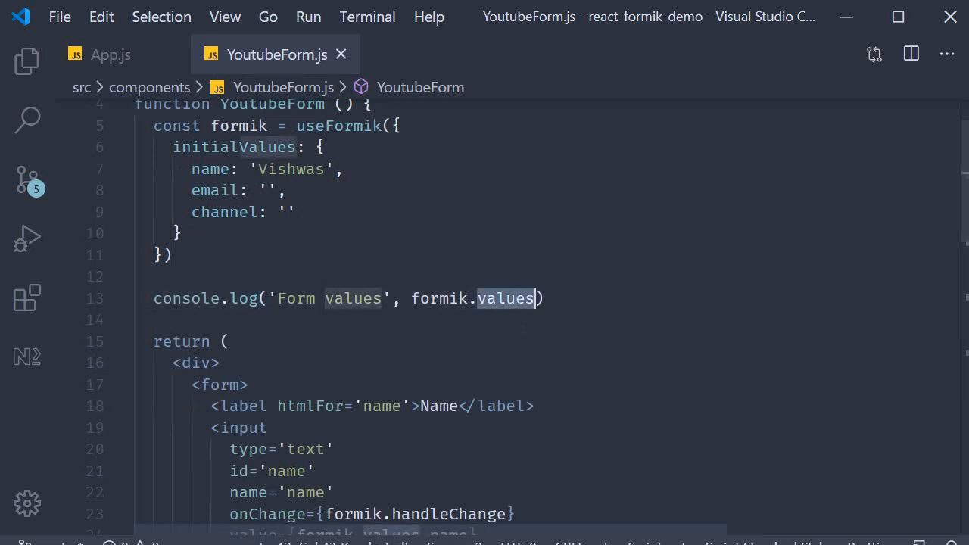
scroll(down, 3)
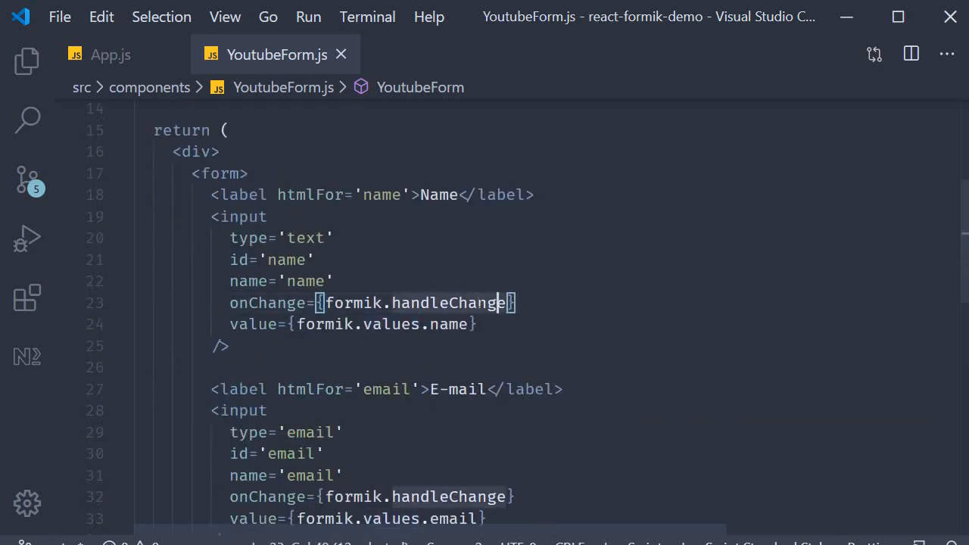
double_click(442, 303)
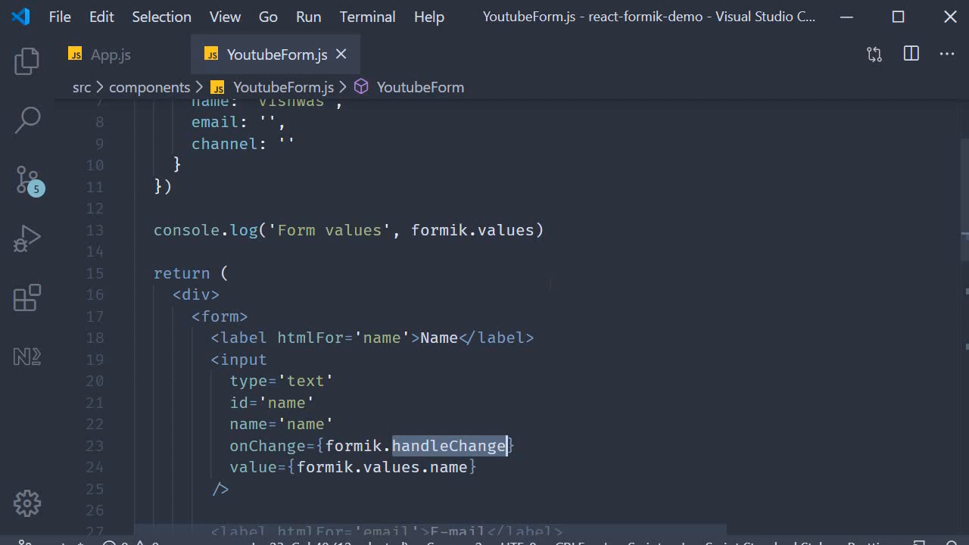
scroll(down, 3)
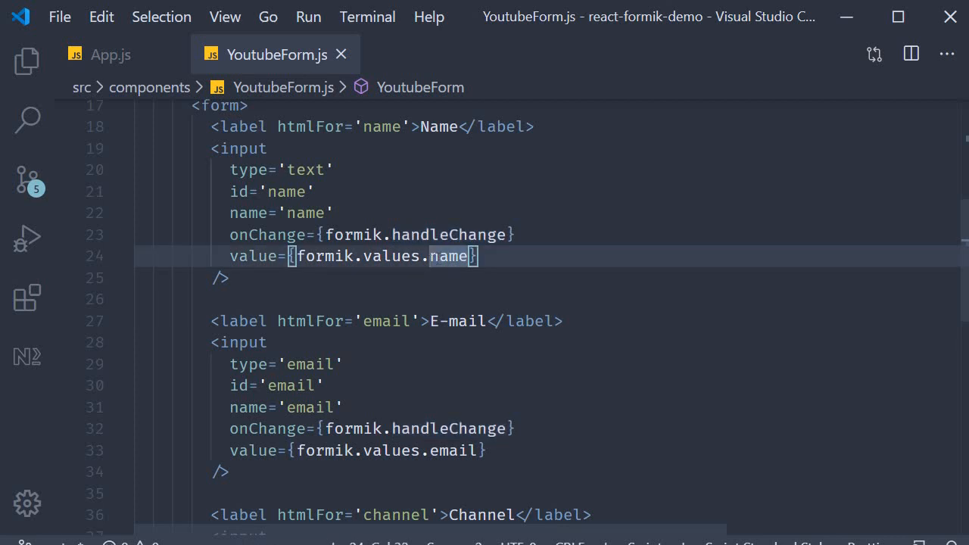
mouse_move(447, 256)
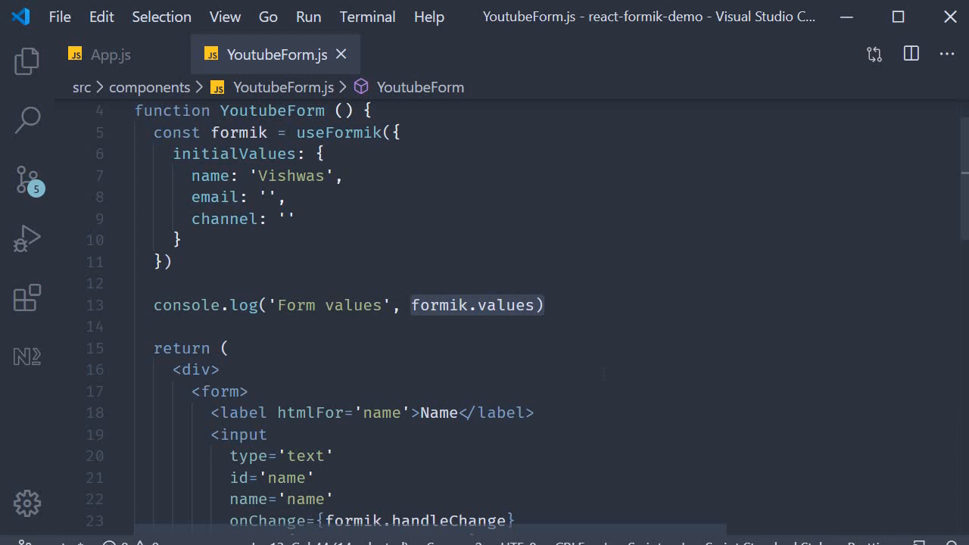
click(152, 327)
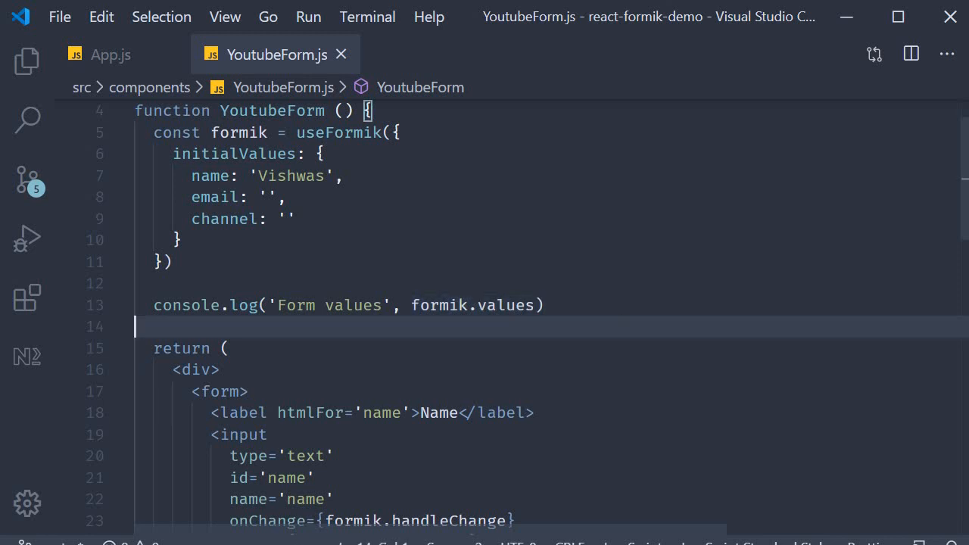